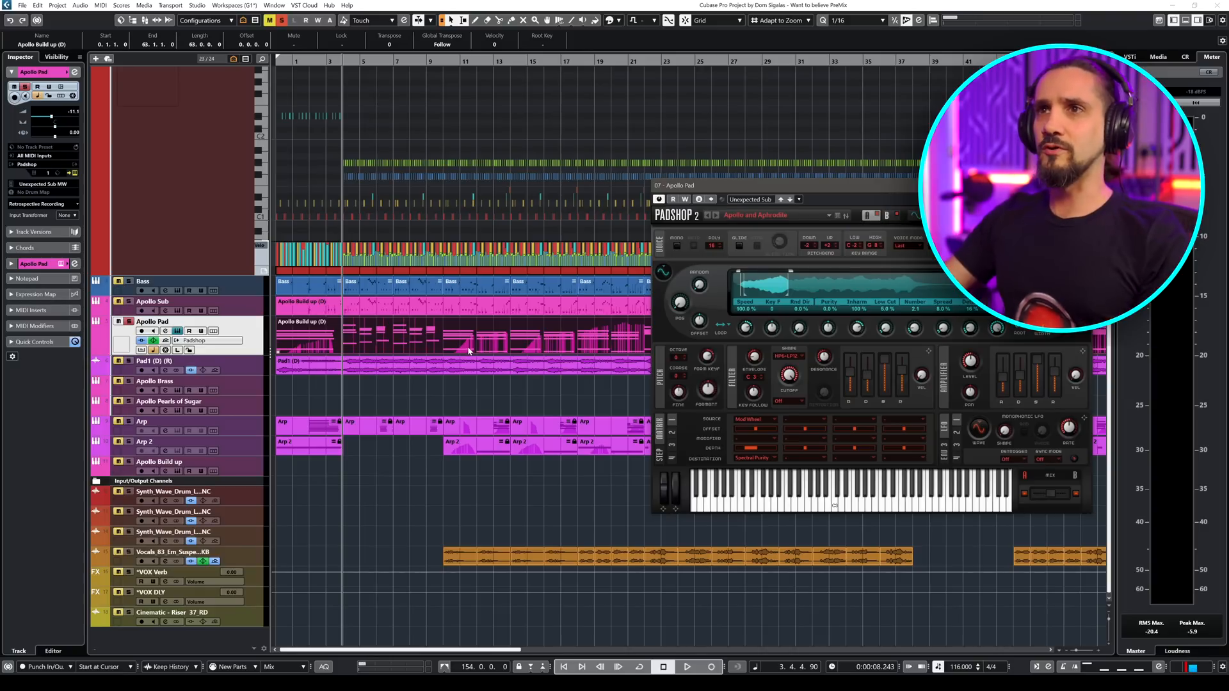
# Select the Apollo Build up MIDI part for editing in the Key Editor
pyautogui.click(686, 666)
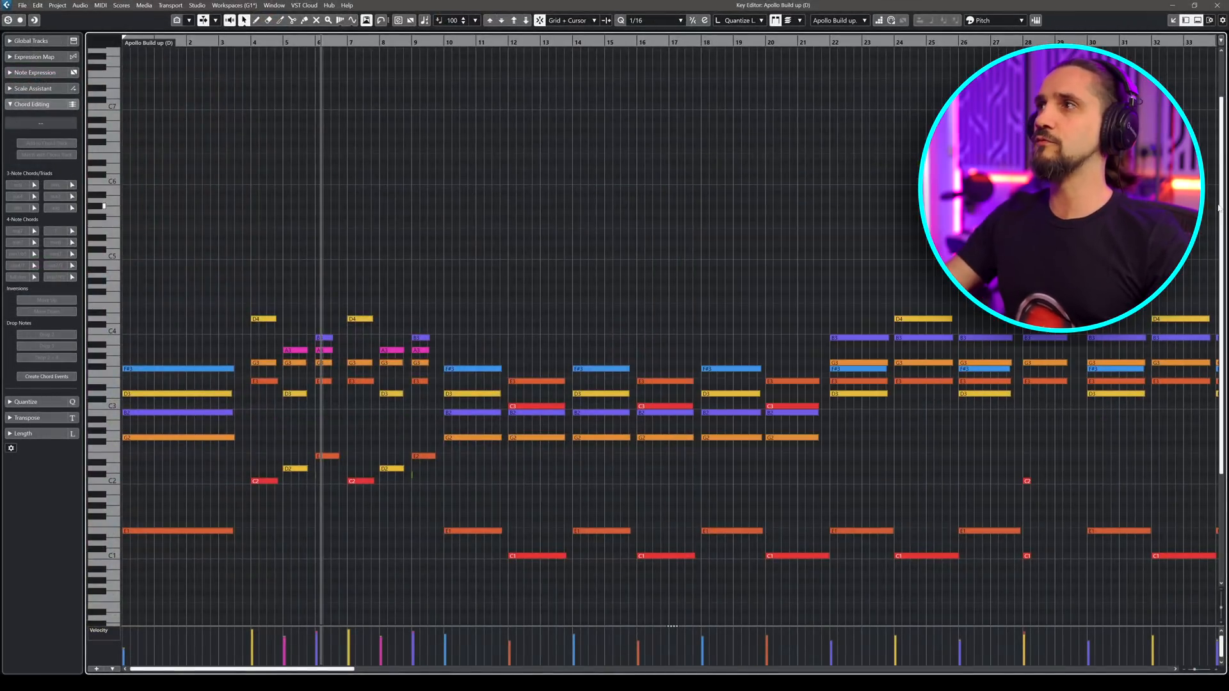
# Bring up the controller type menu for the Velocity lane under the notes
pyautogui.scroll(-3)
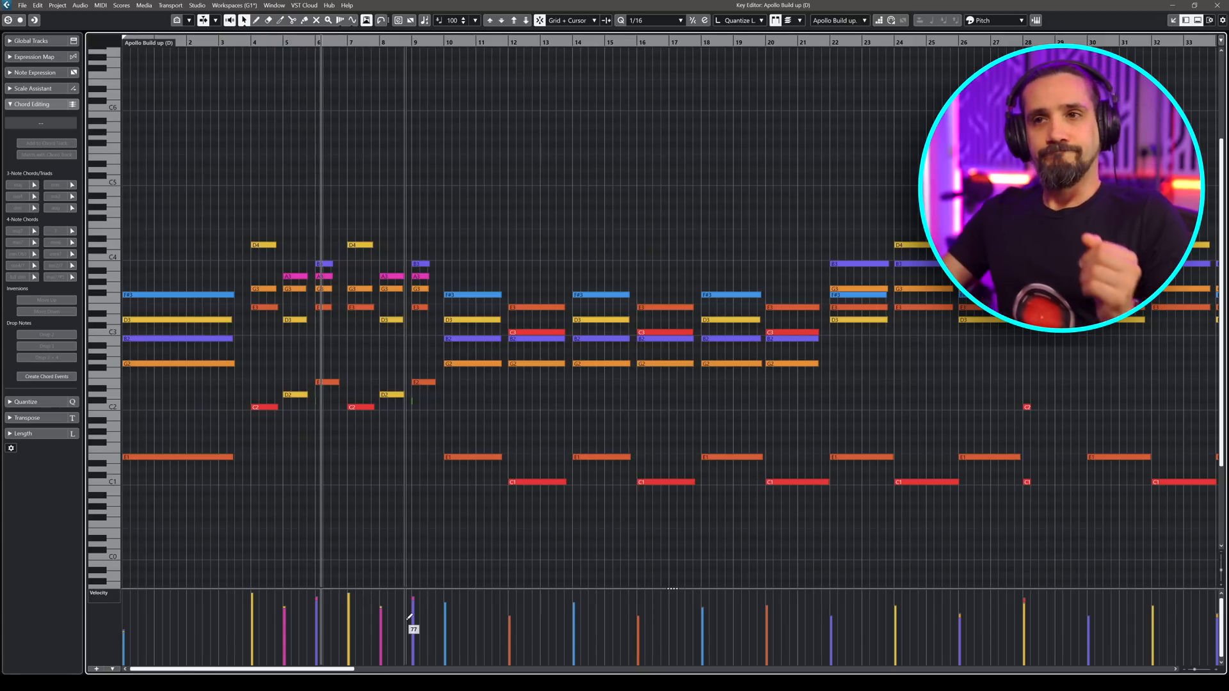
pyautogui.rightClick(121, 595)
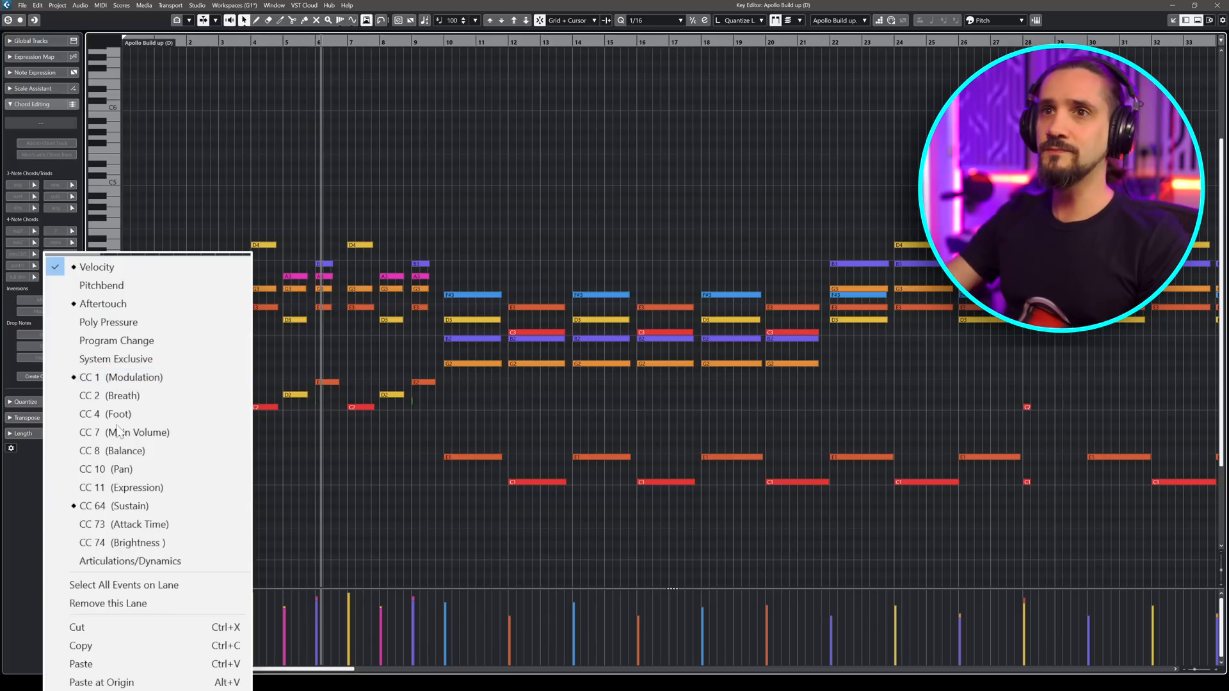
pyautogui.moveTo(114, 506)
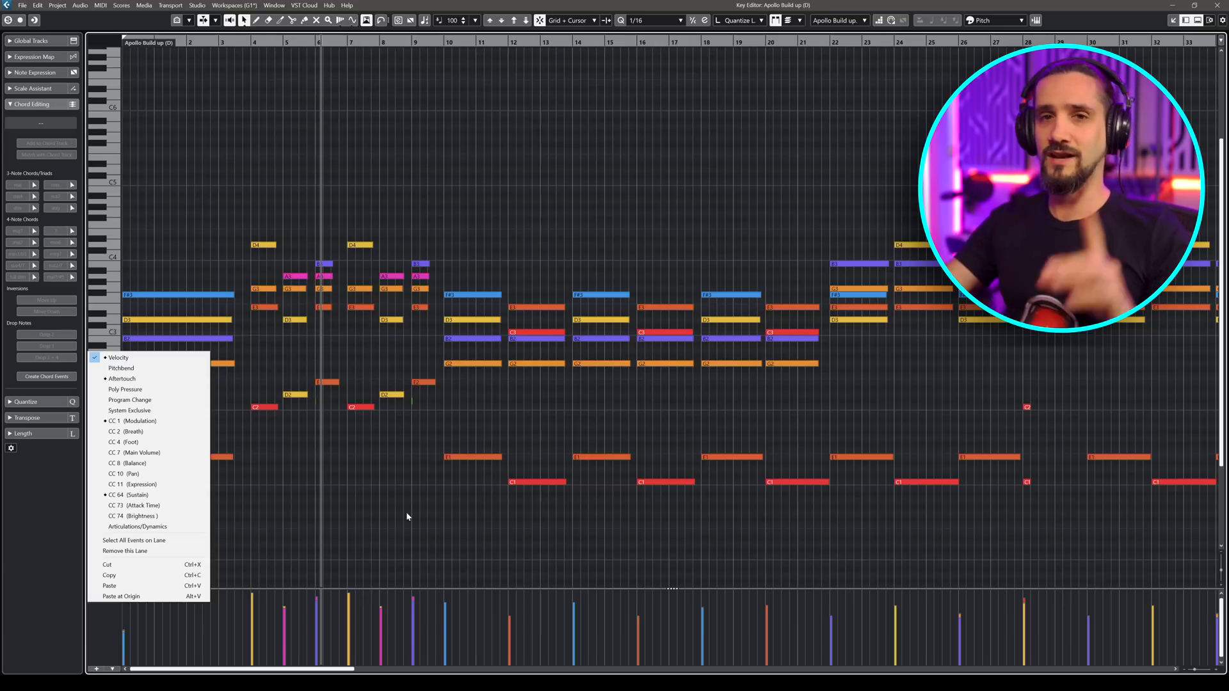
pyautogui.click(117, 357)
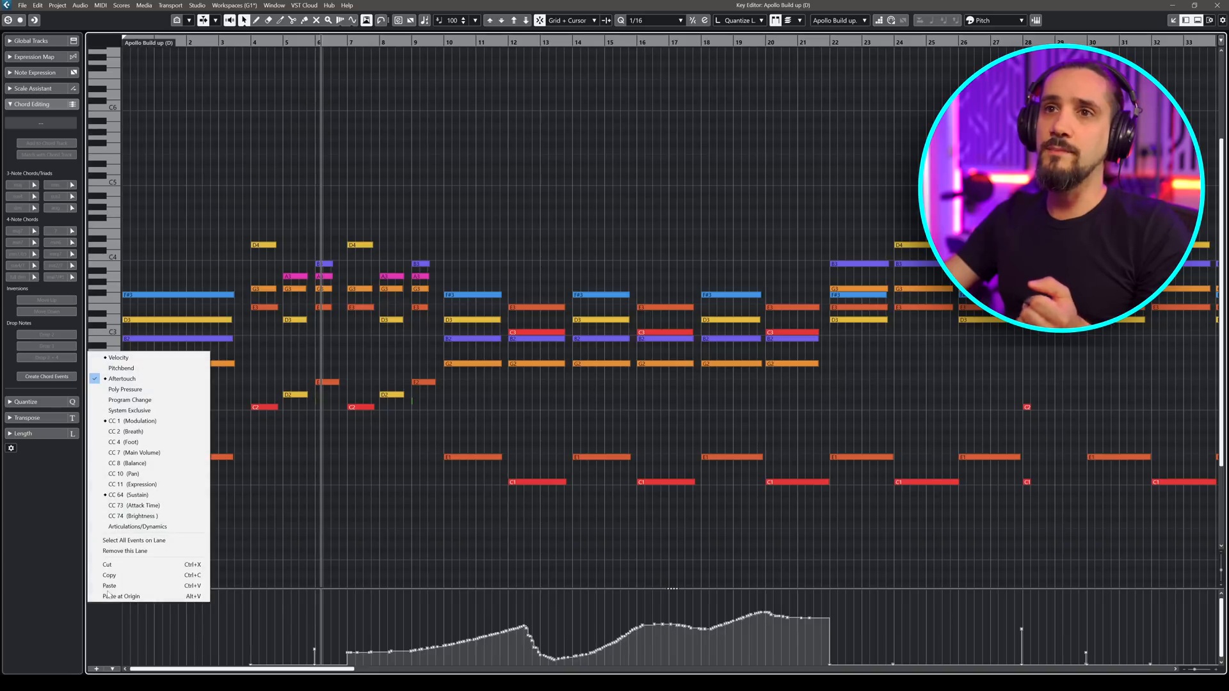
pyautogui.click(132, 421)
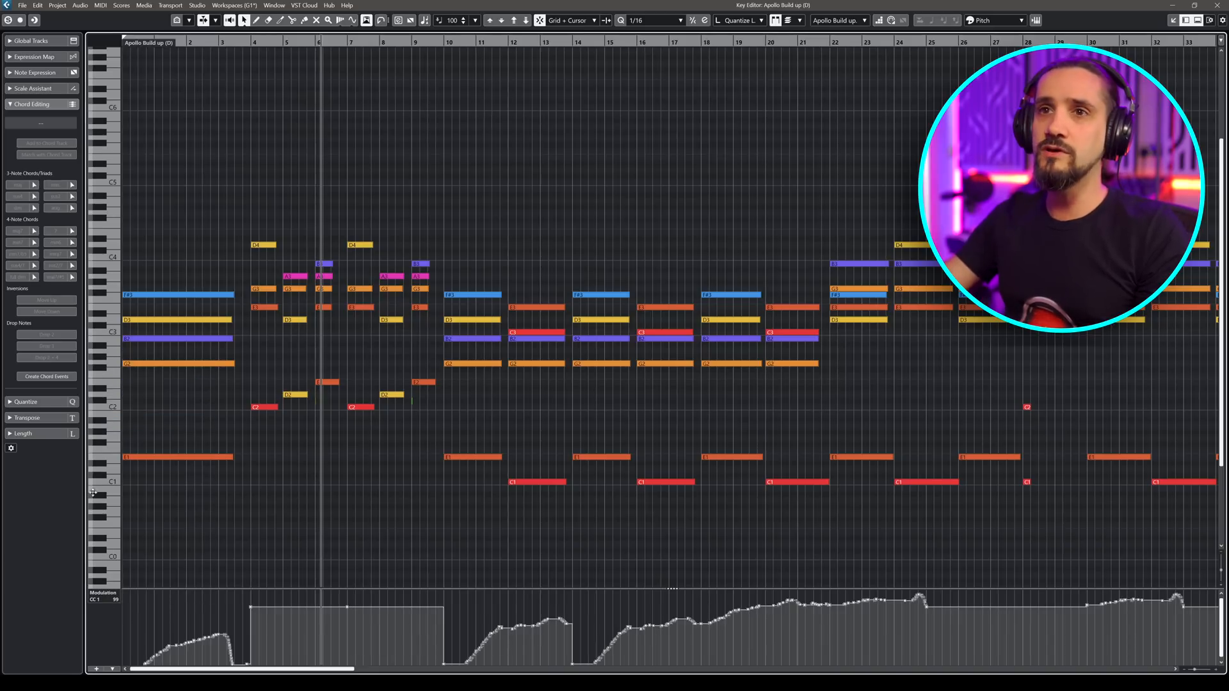
pyautogui.click(94, 491)
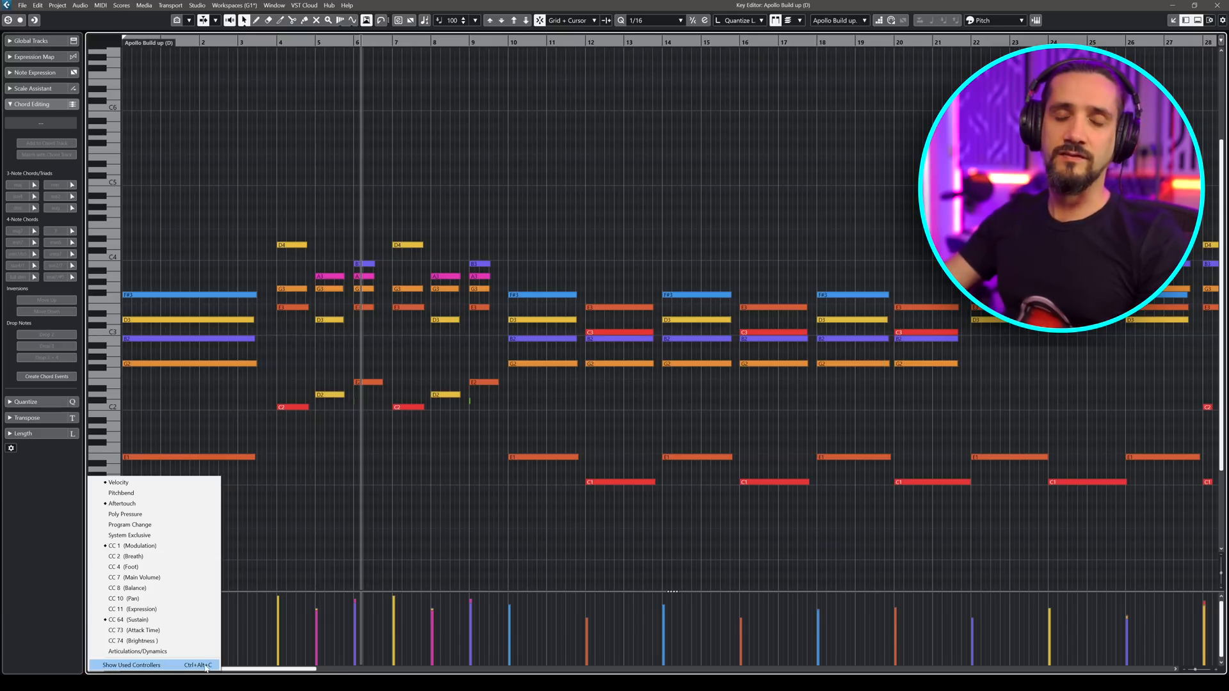
# Show lanes for all used controllers, then remove the Aftertouch lane
pyautogui.click(130, 664)
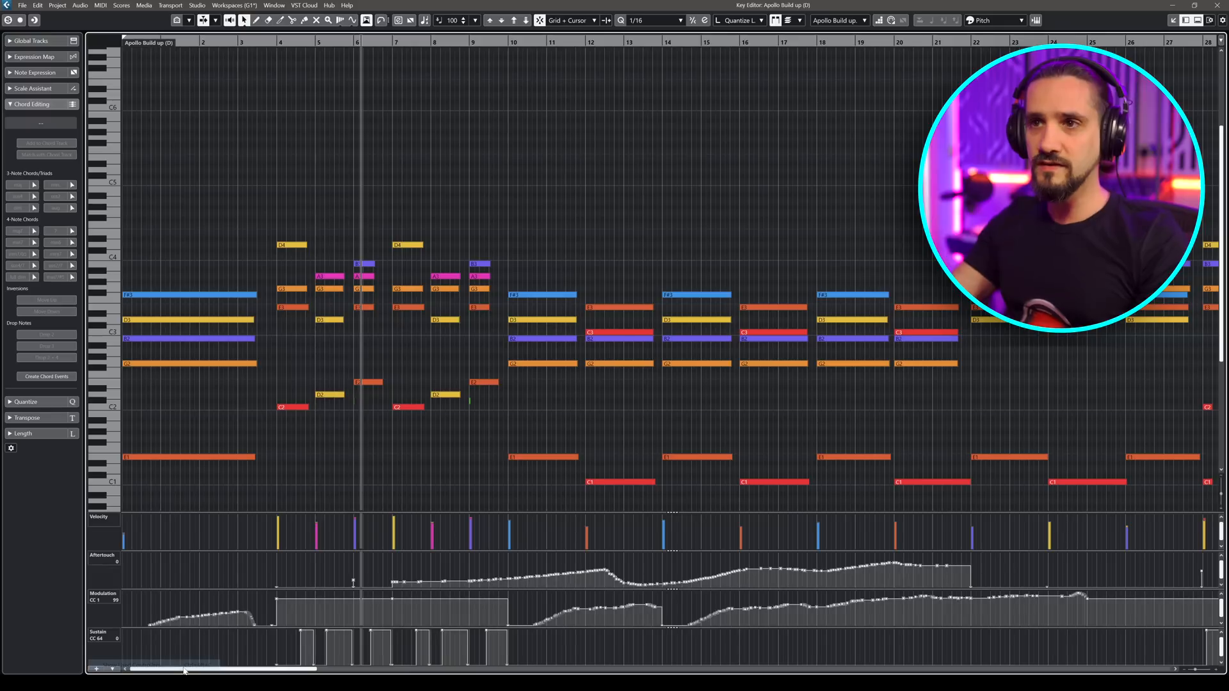
pyautogui.click(94, 668)
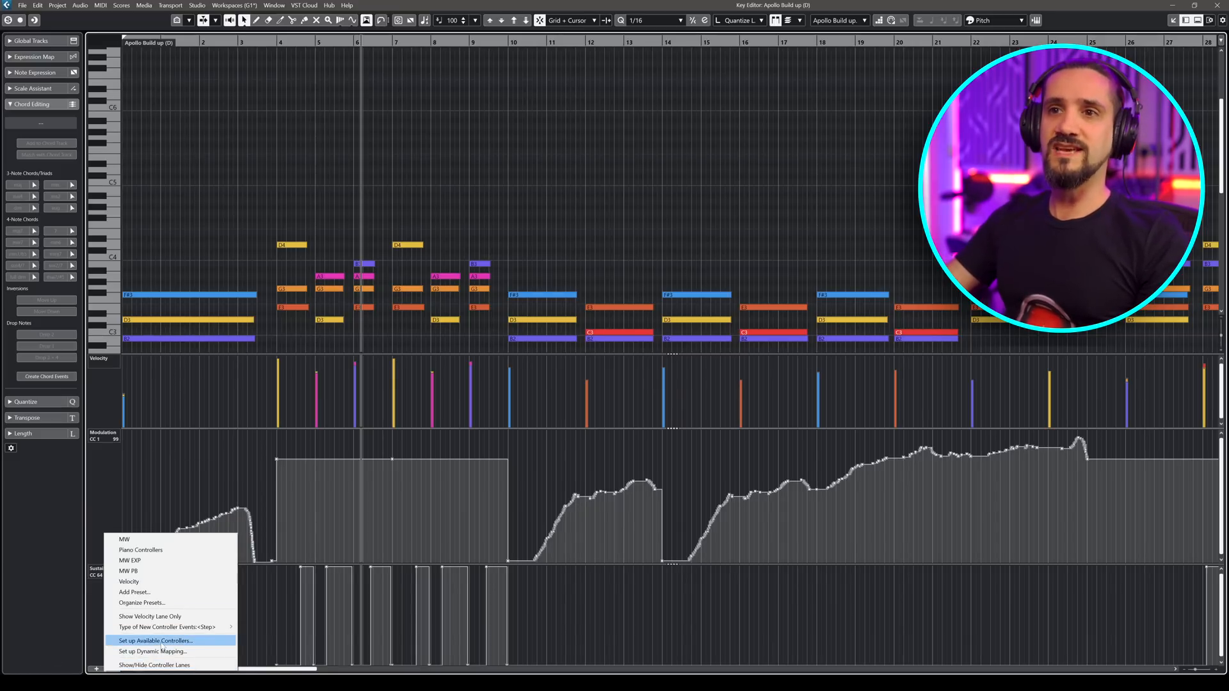
pyautogui.click(154, 639)
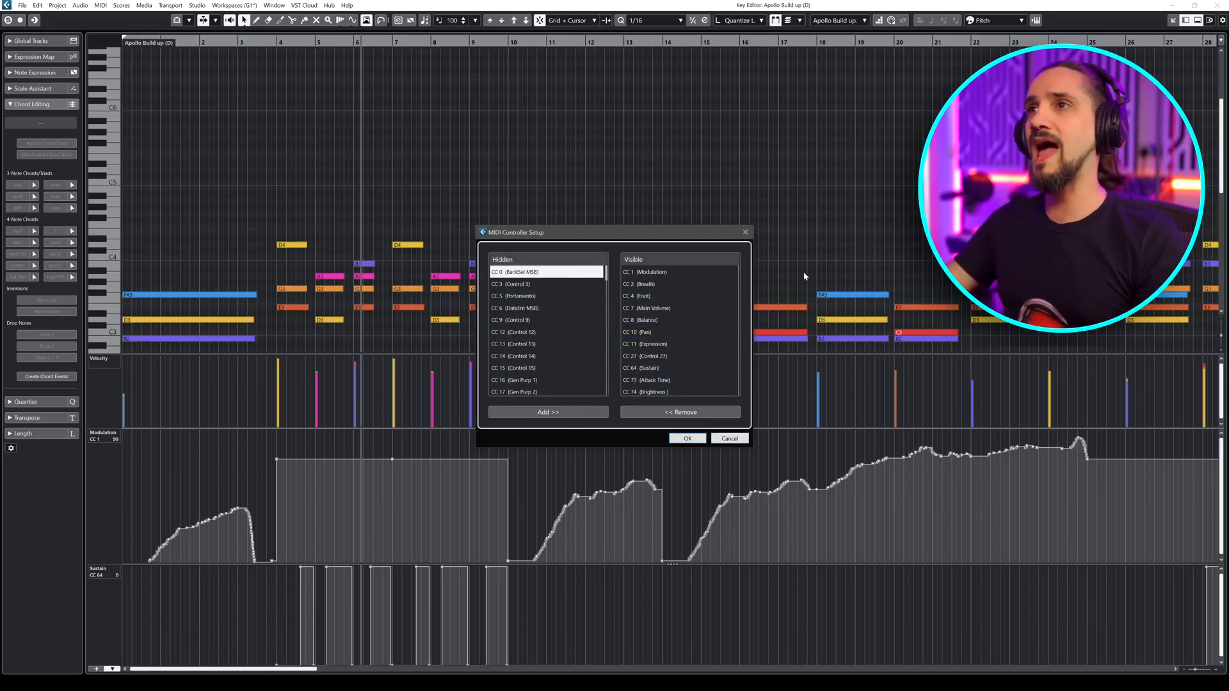
pyautogui.click(686, 438)
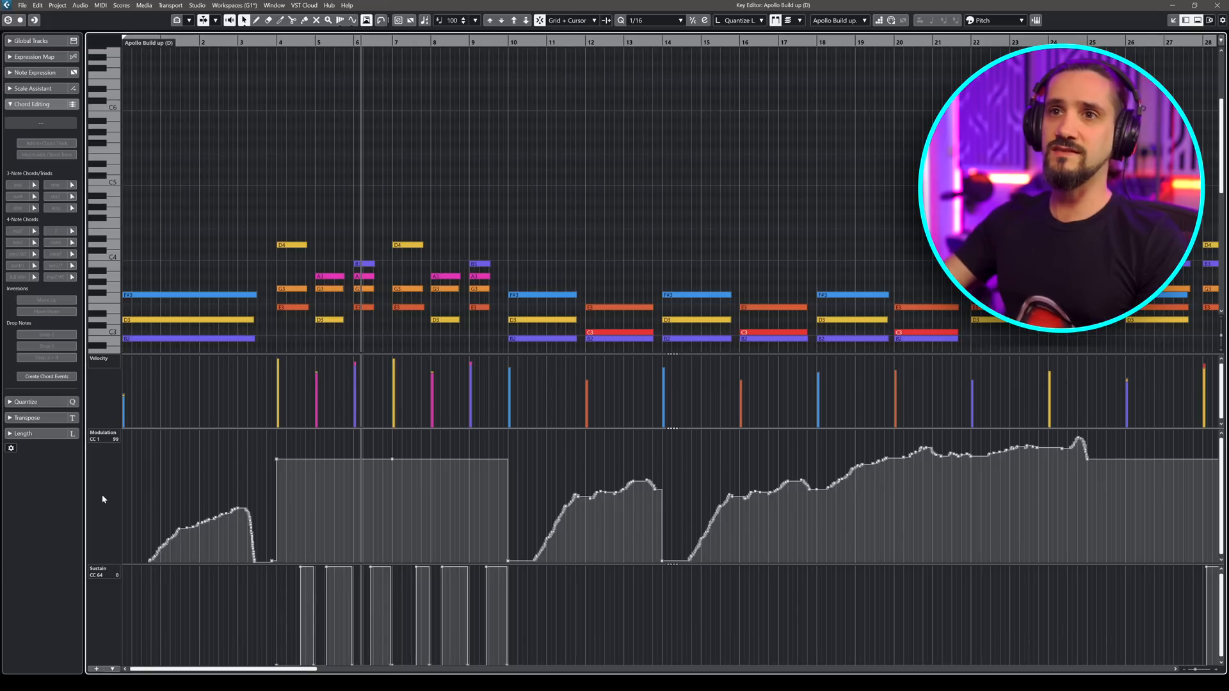
# Remove the Modulation lane and save the Velocity/Sustain layout as a new preset named 'Pina'
pyautogui.rightClick(102, 439)
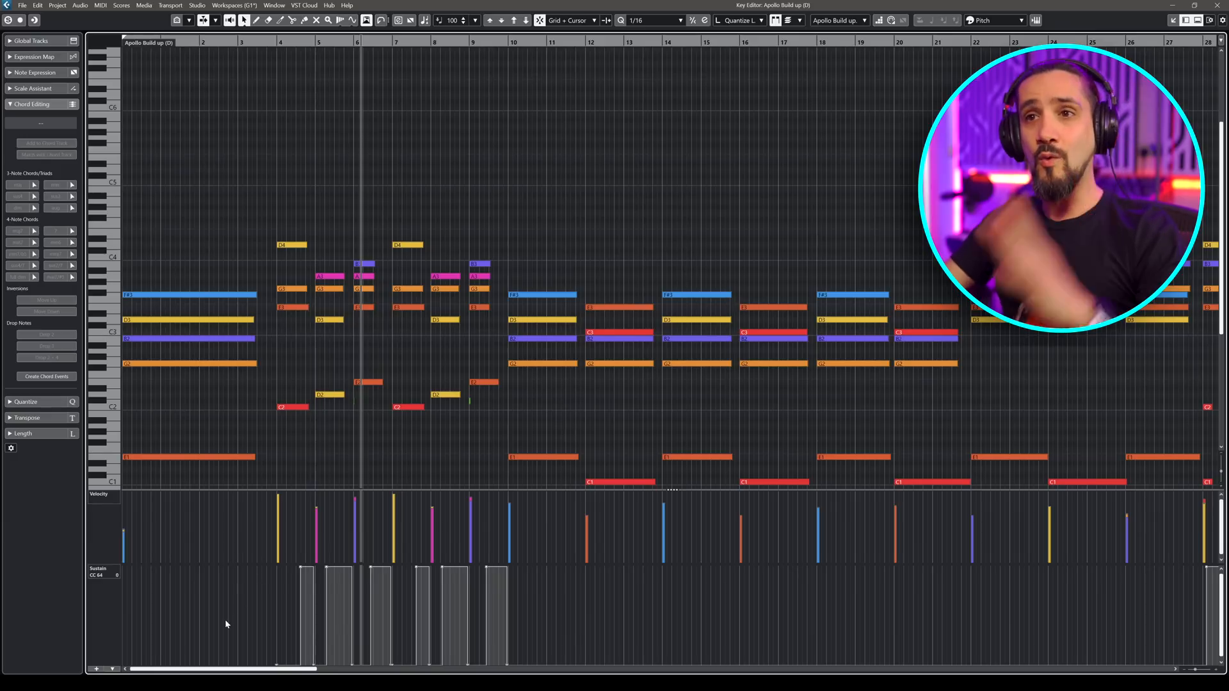
pyautogui.rightClick(102, 578)
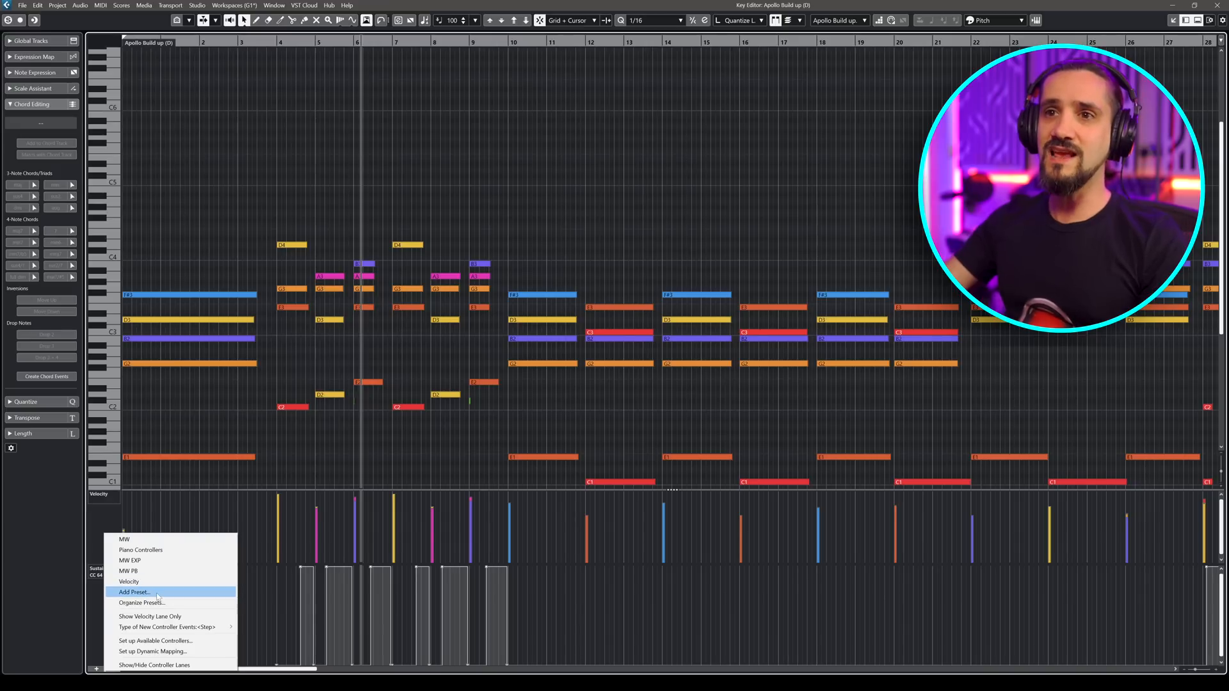
pyautogui.click(134, 591)
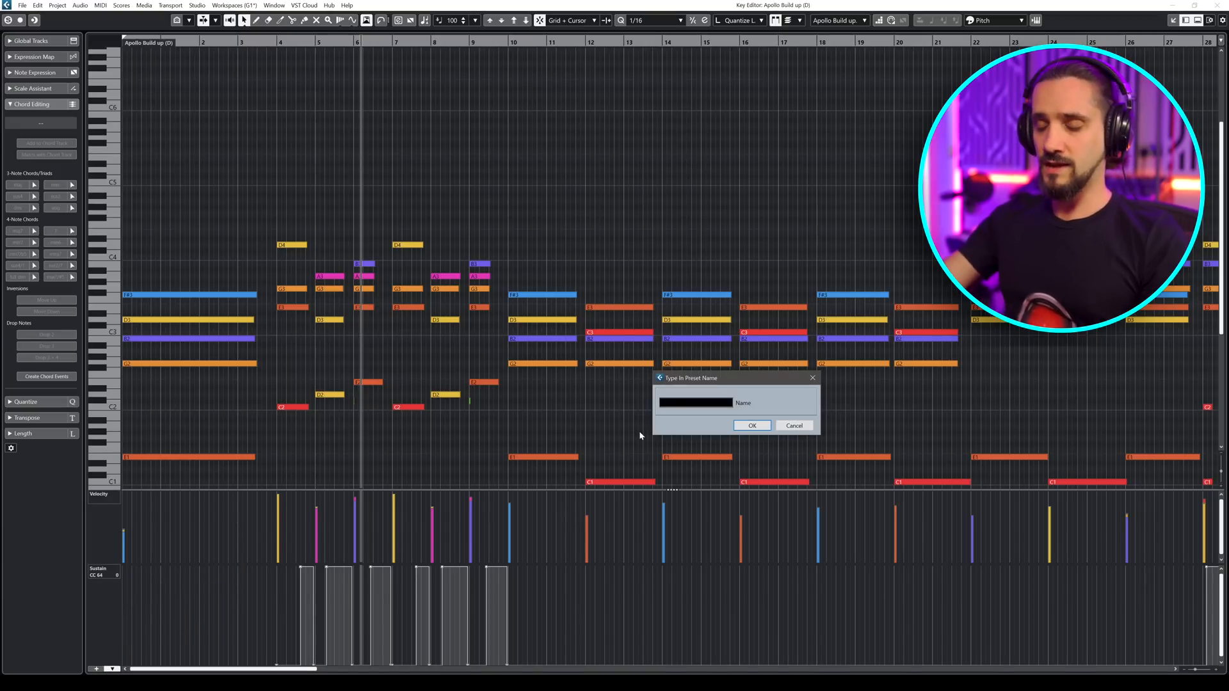
pyautogui.write('Pina')
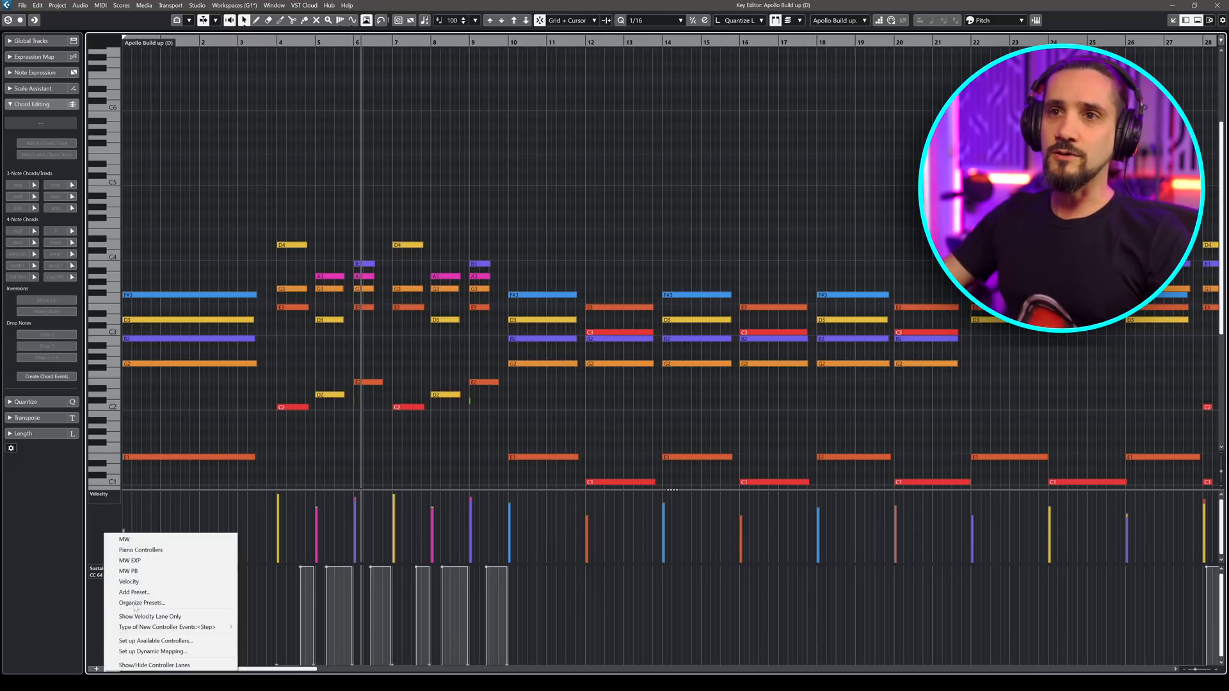
pyautogui.moveTo(124, 538)
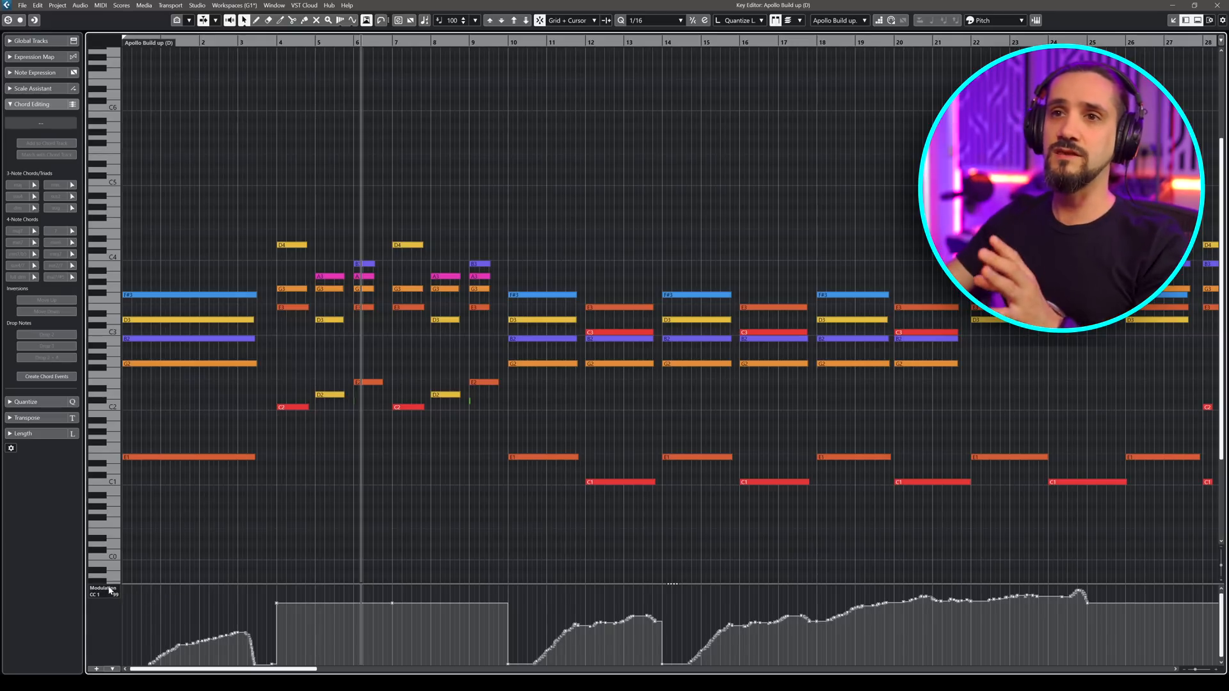
# Recall the Piano Controllers, MW PB and Velocity lane presets in turn
pyautogui.click(102, 591)
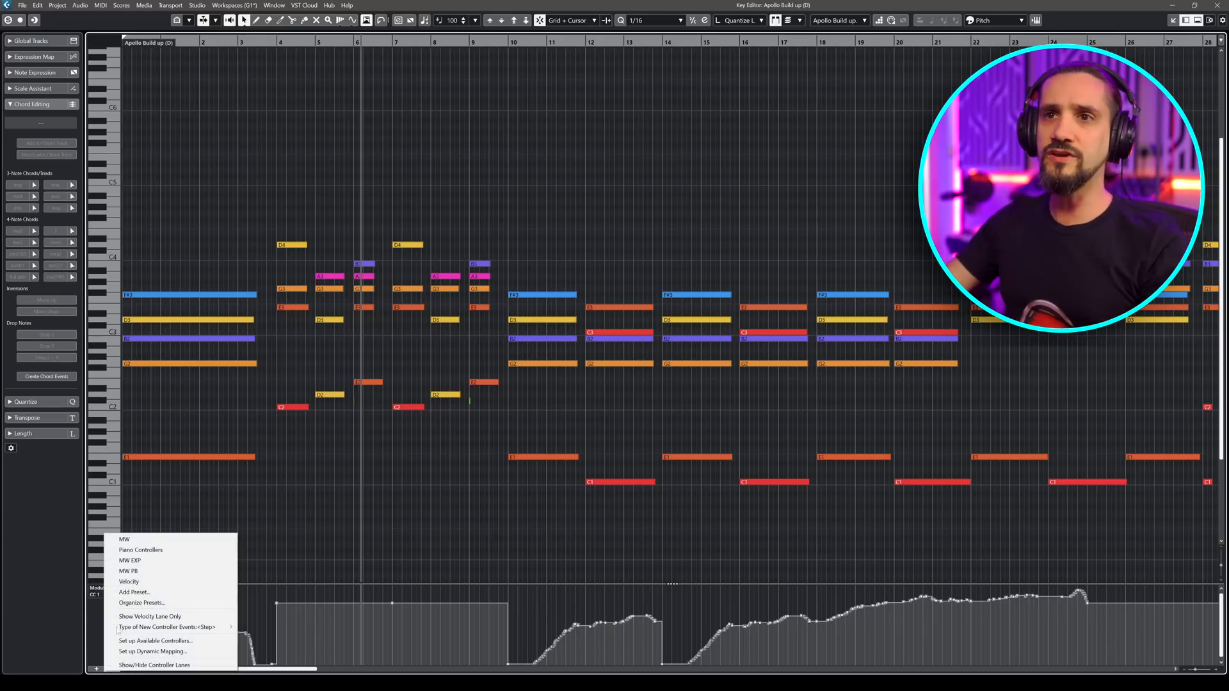
pyautogui.moveTo(141, 549)
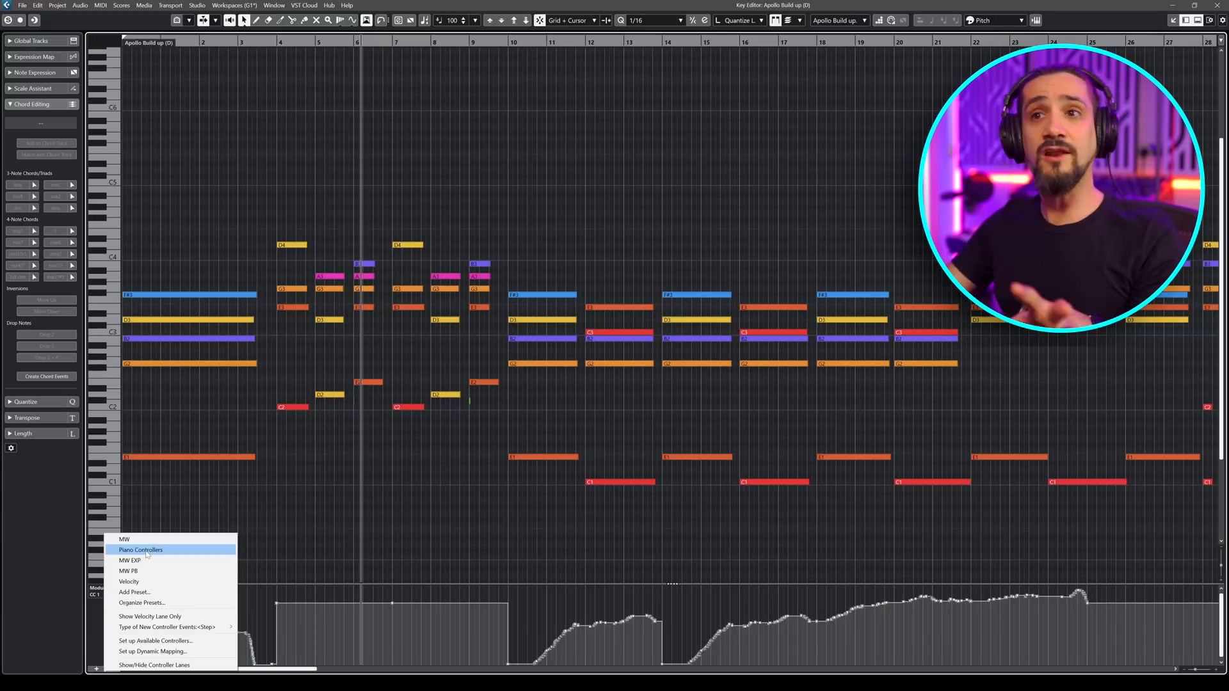
pyautogui.click(140, 550)
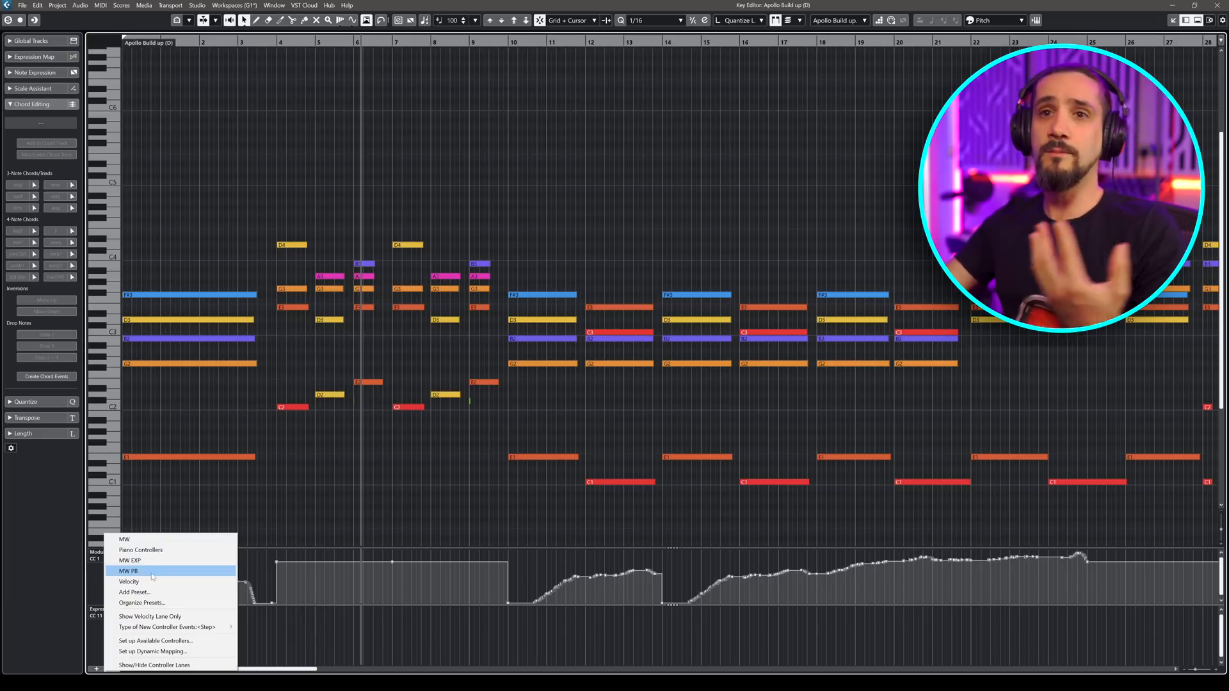
pyautogui.click(128, 571)
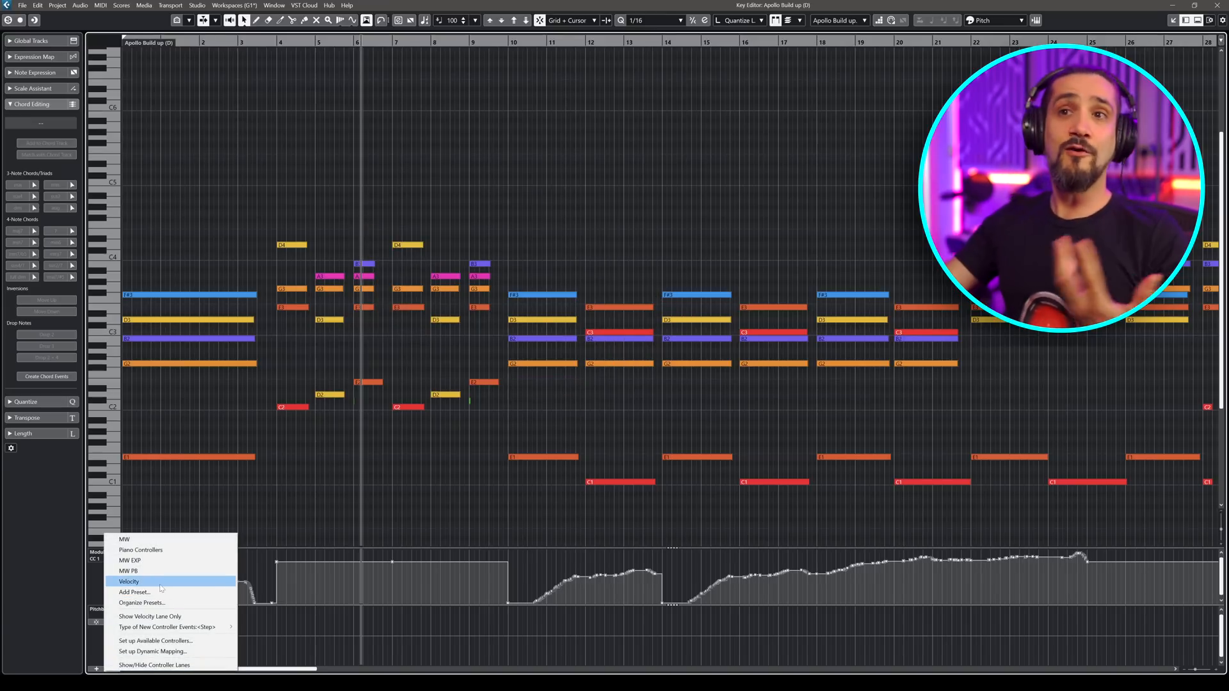
pyautogui.click(128, 581)
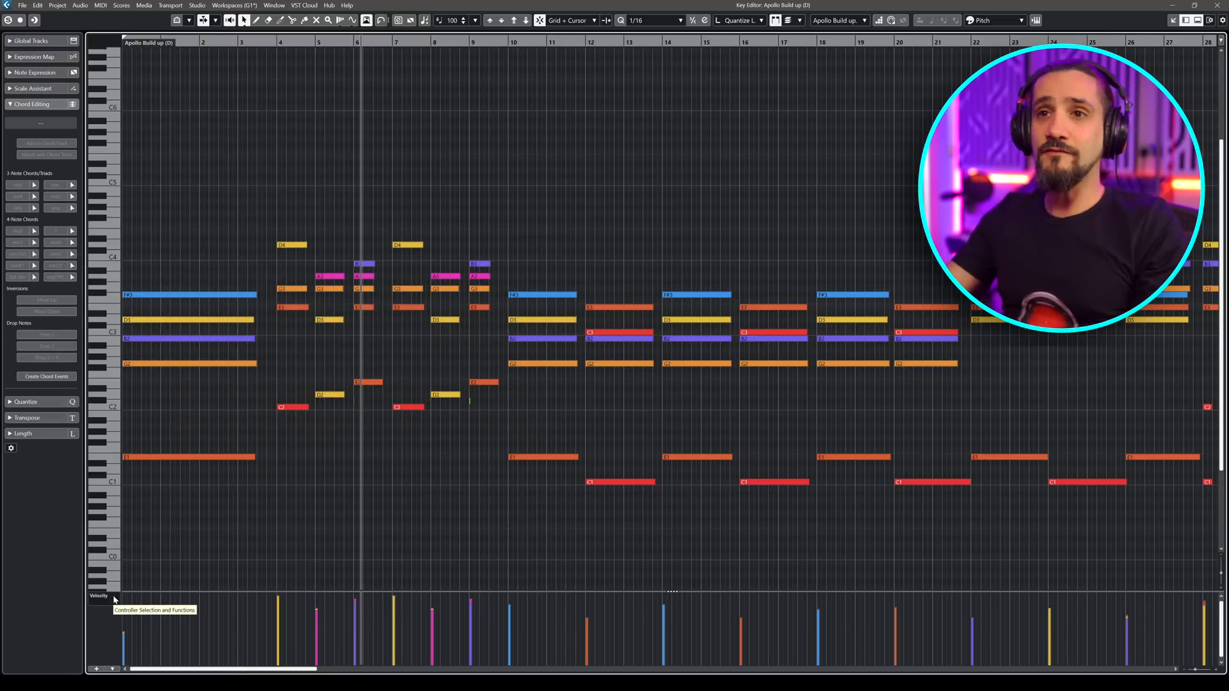
pyautogui.click(112, 599)
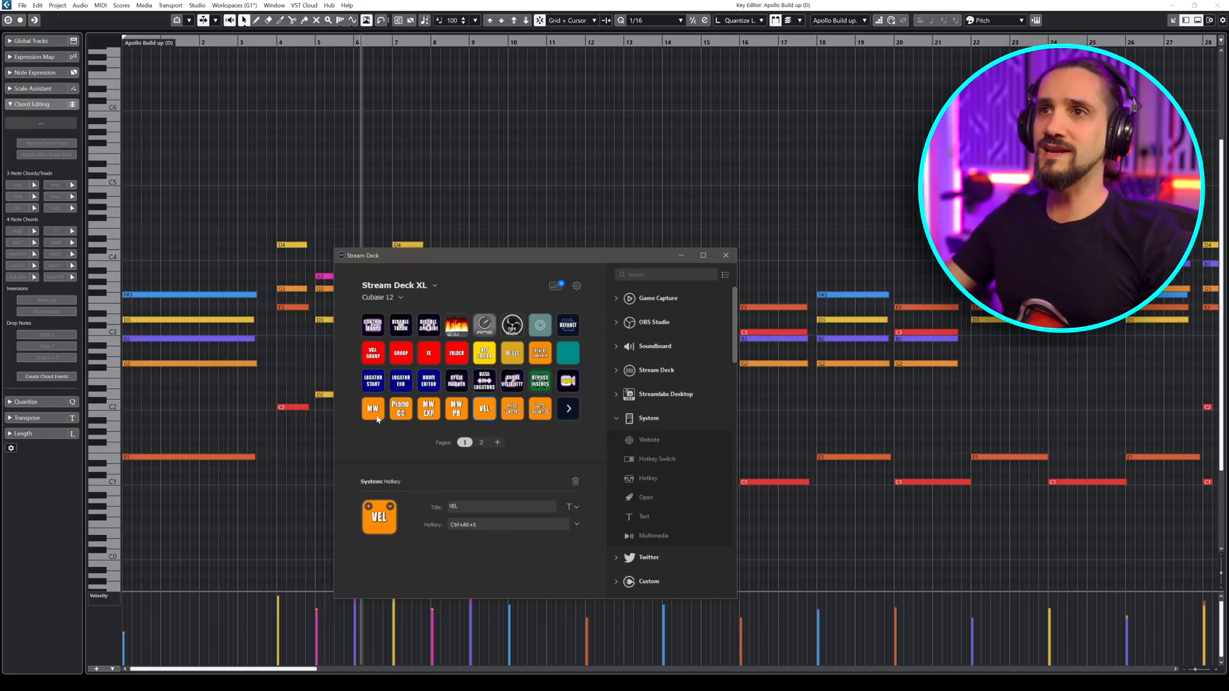
pyautogui.click(372, 408)
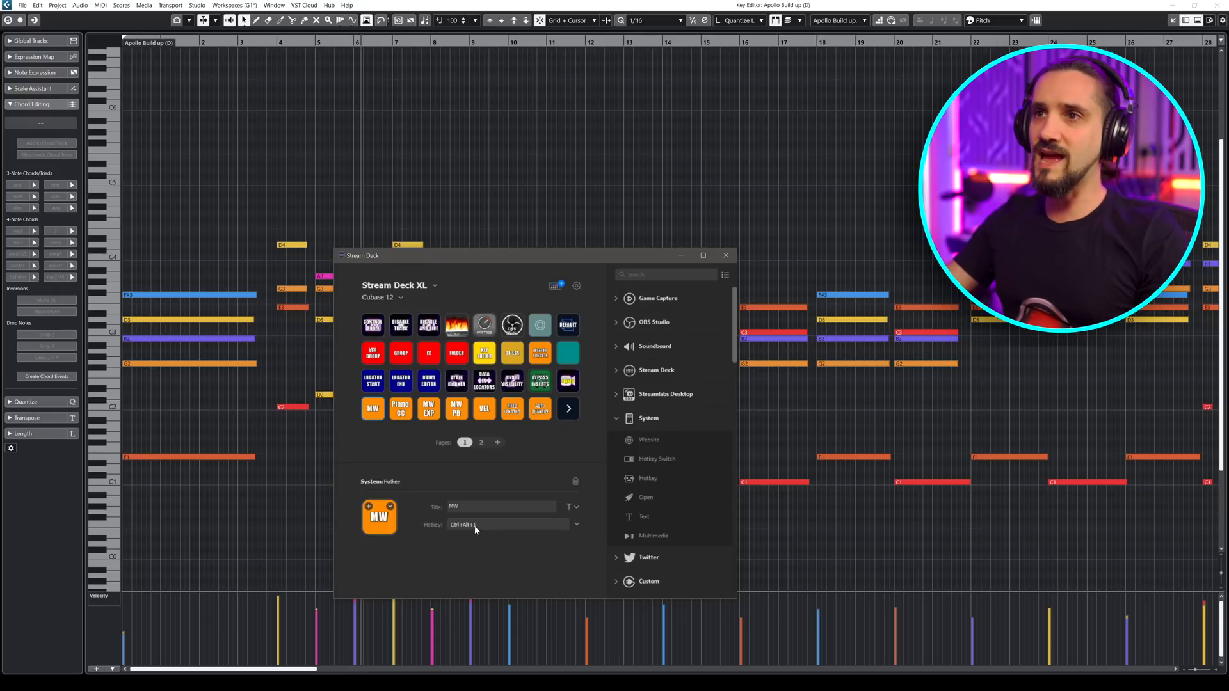
pyautogui.click(401, 409)
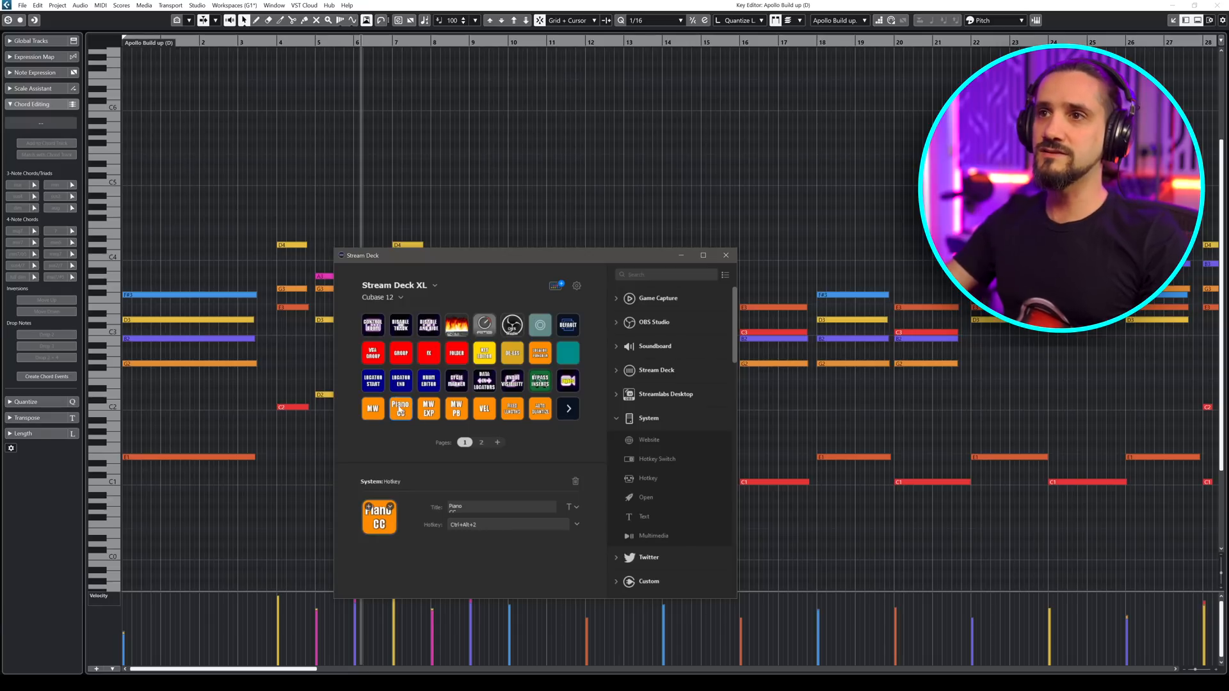
pyautogui.click(725, 256)
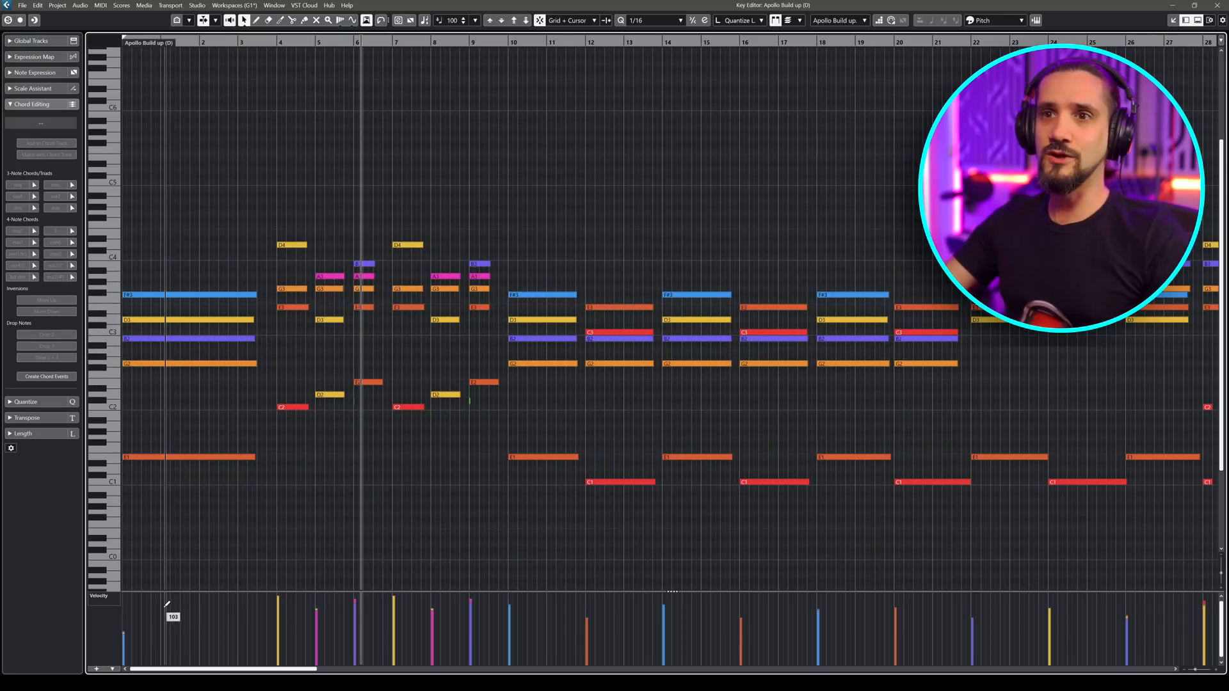
# Bring up the Key Commands dialog listing the Controller Lane Setup commands
pyautogui.click(37, 5)
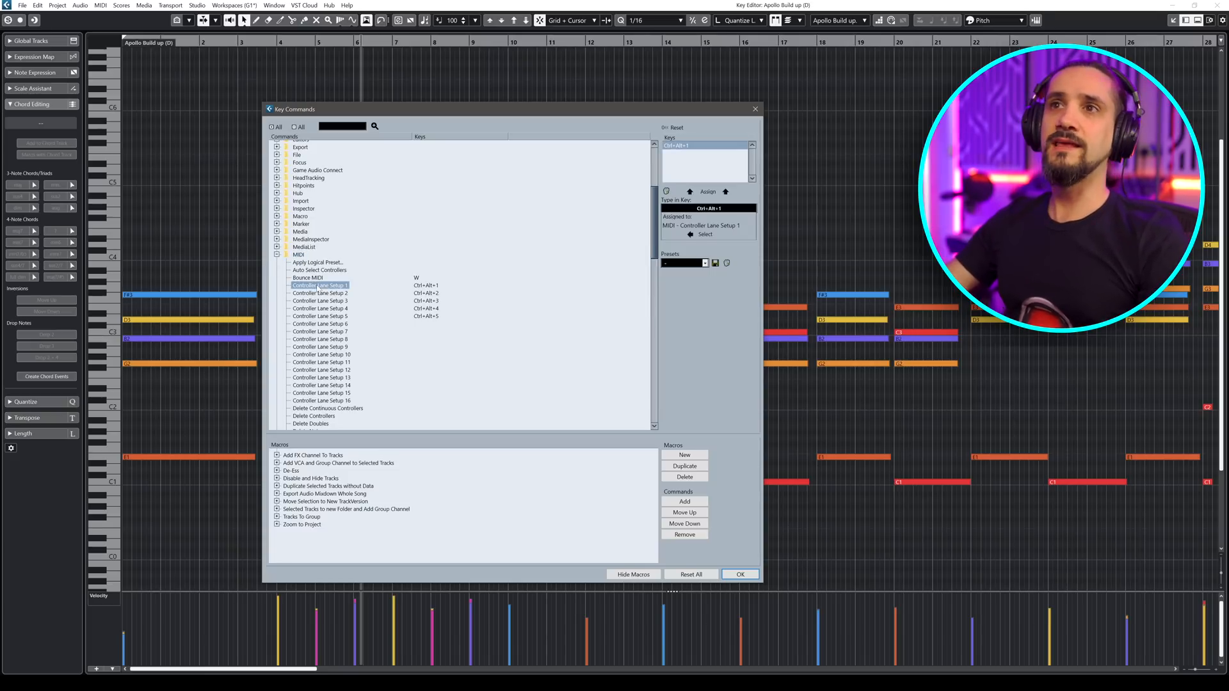
# Review the shortcuts for Controller Lane Setup 2, 5 and 1, then close Key Commands
pyautogui.click(320, 293)
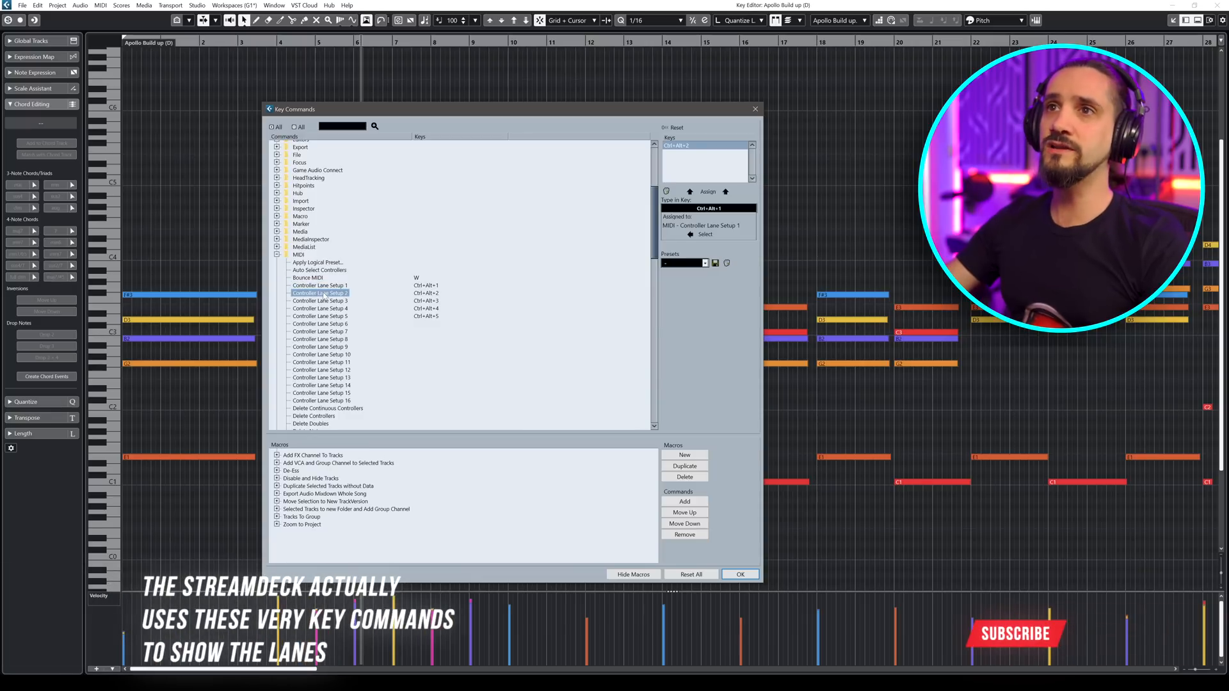
pyautogui.click(320, 316)
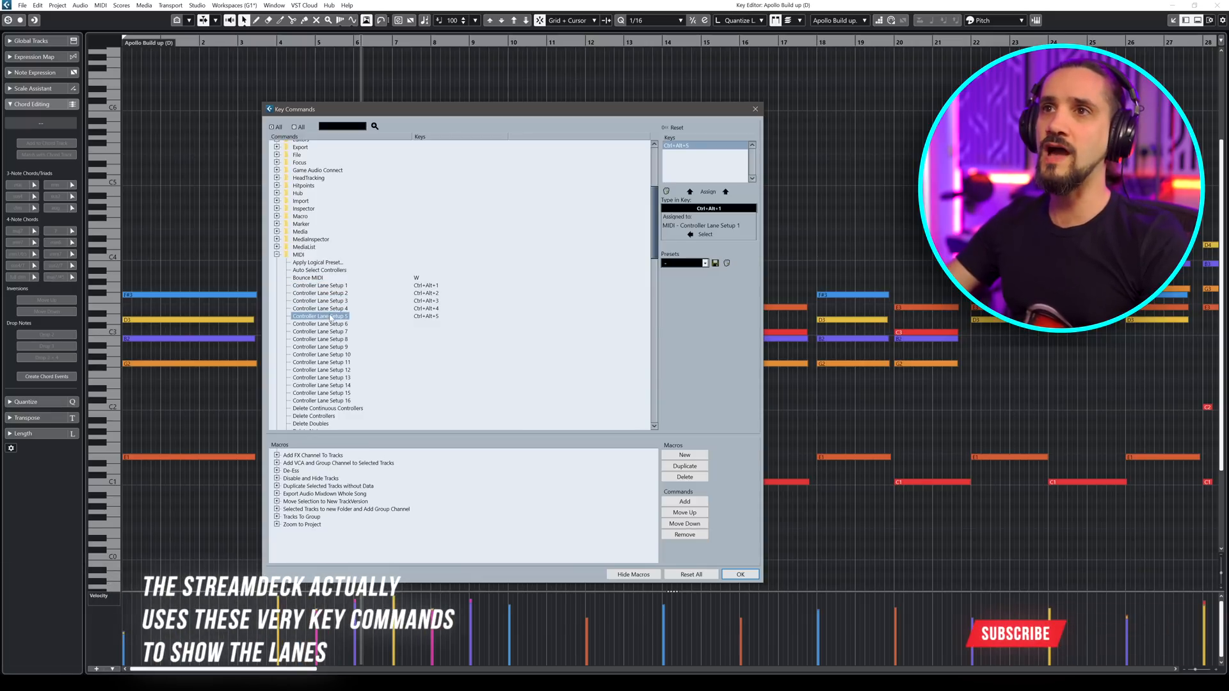
pyautogui.moveTo(347, 408)
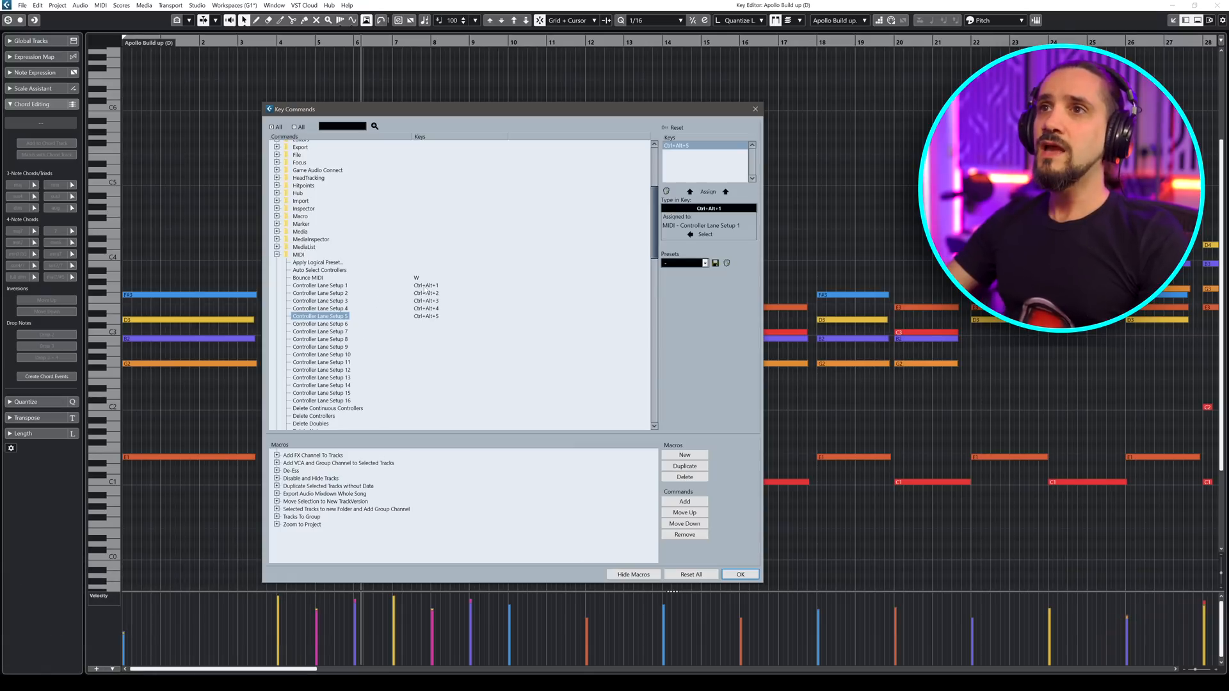
pyautogui.click(320, 285)
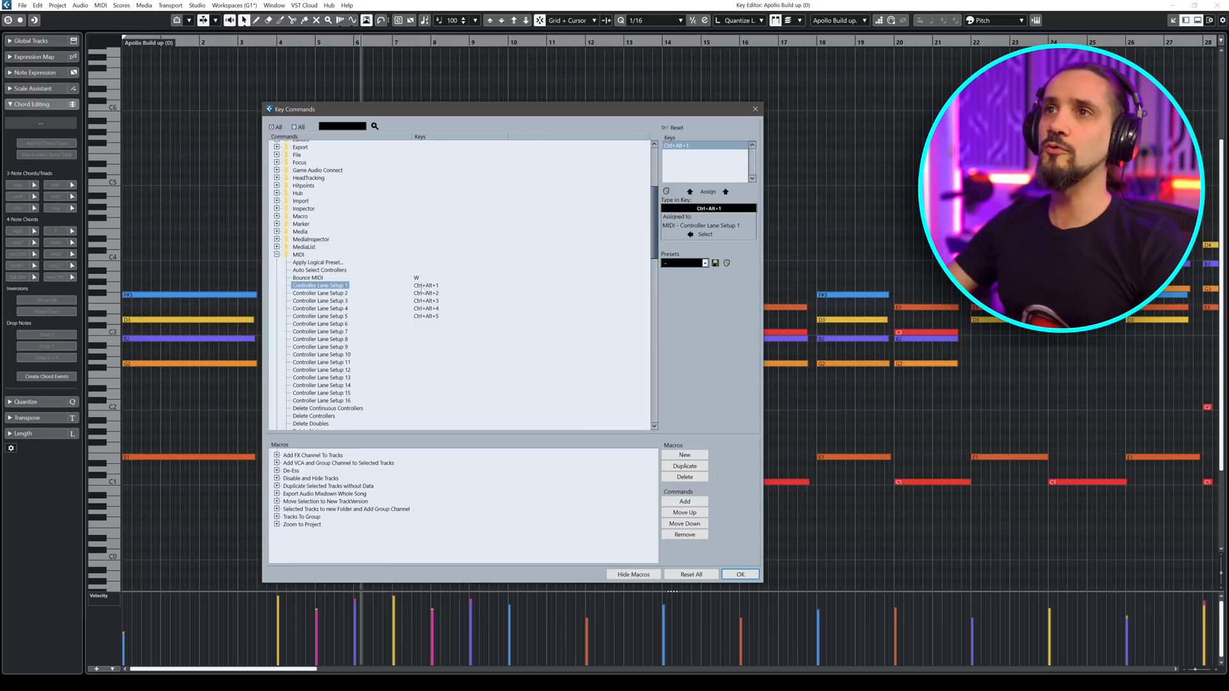
pyautogui.click(319, 299)
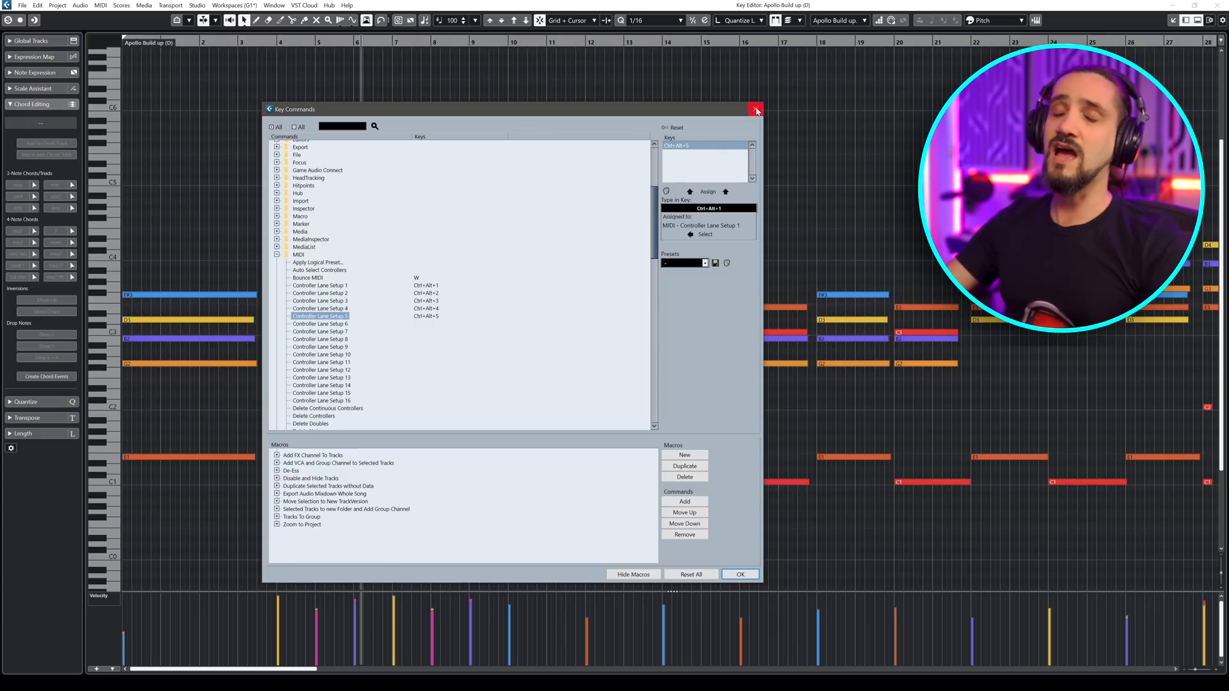
pyautogui.click(755, 109)
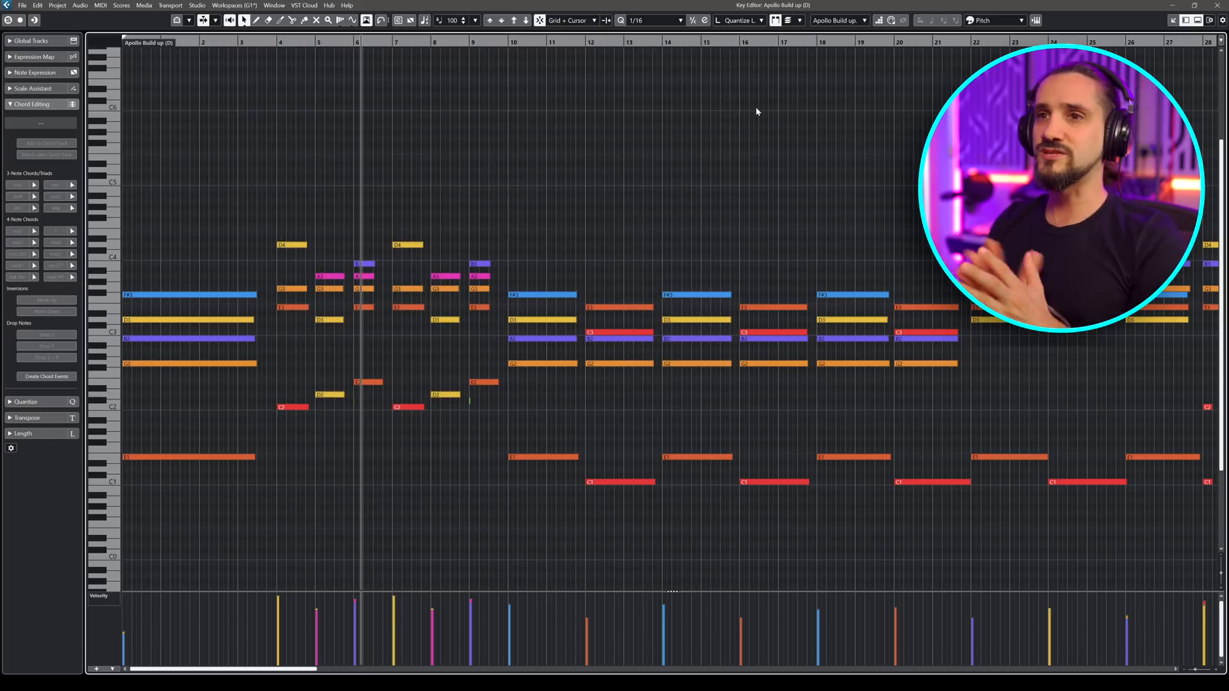